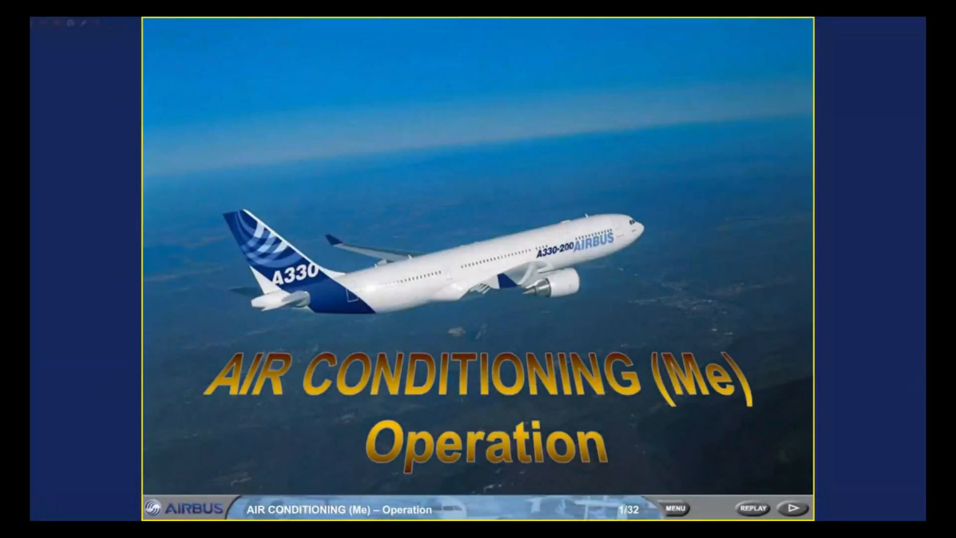
Advance past the title slide to slide 3, the cockpit AIR panel with both PACK switches off.
left_click(791, 508)
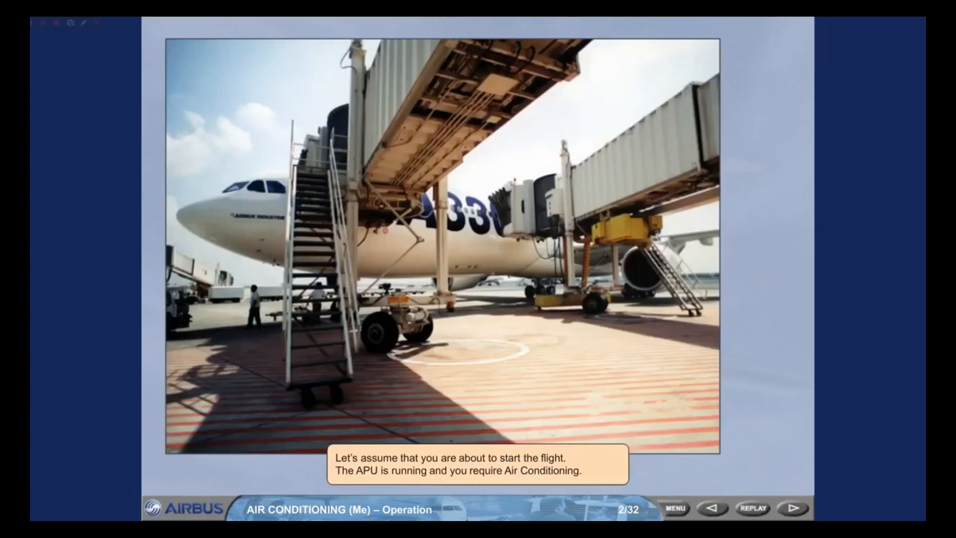
left_click(791, 508)
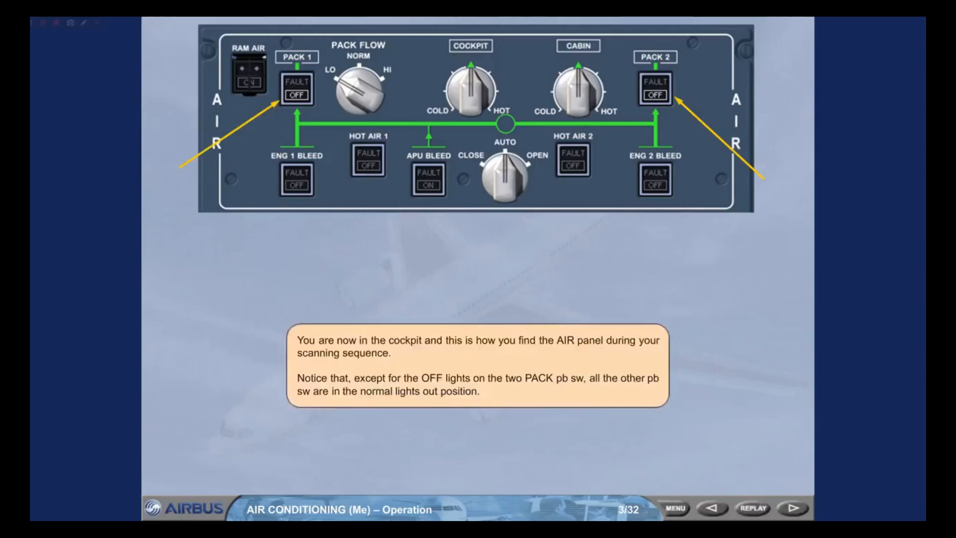
Step forward to slide 7/32: PACK 2 on, amber FAULT lights, no bleed air.
left_click(790, 508)
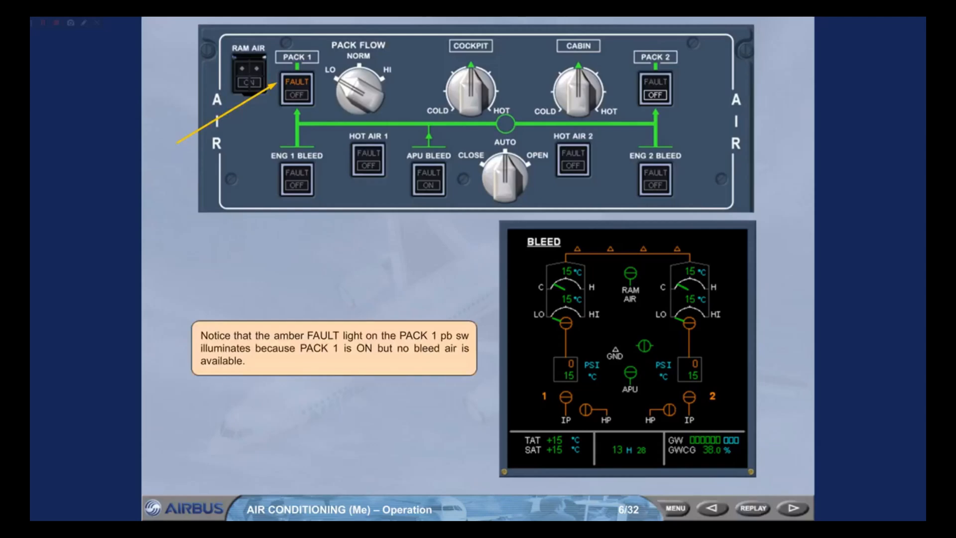
left_click(791, 508)
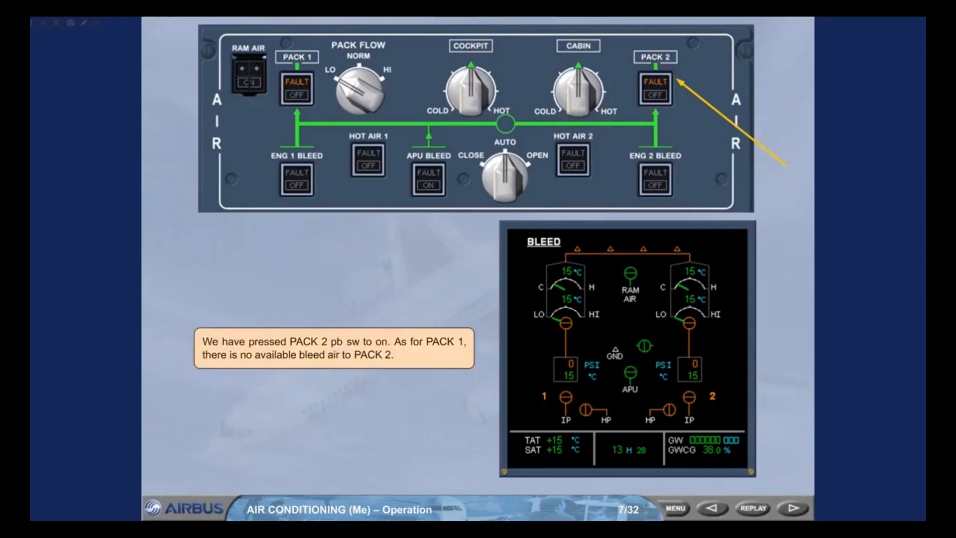
Advance through the PACK FLOW selector slides to slide 9/32 showing NORM.
left_click(790, 508)
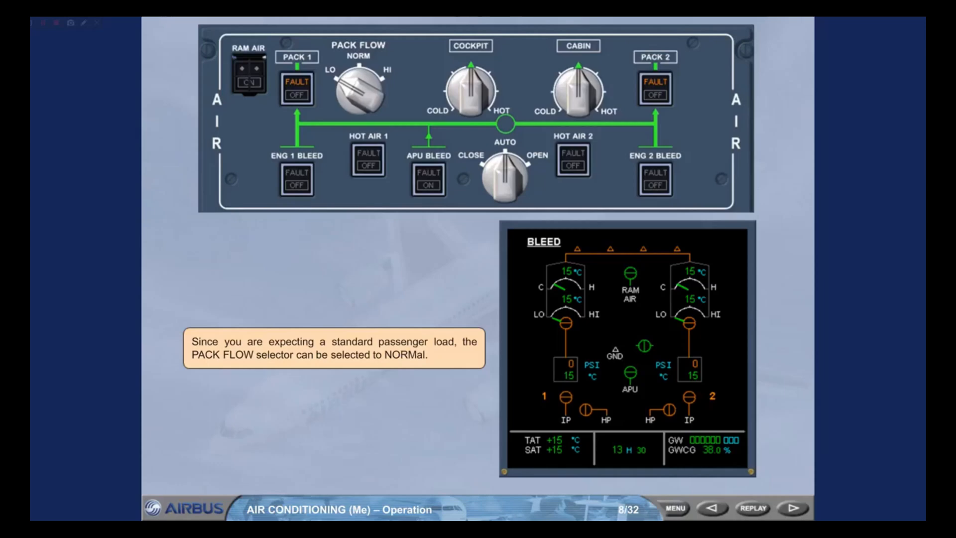
left_click(789, 508)
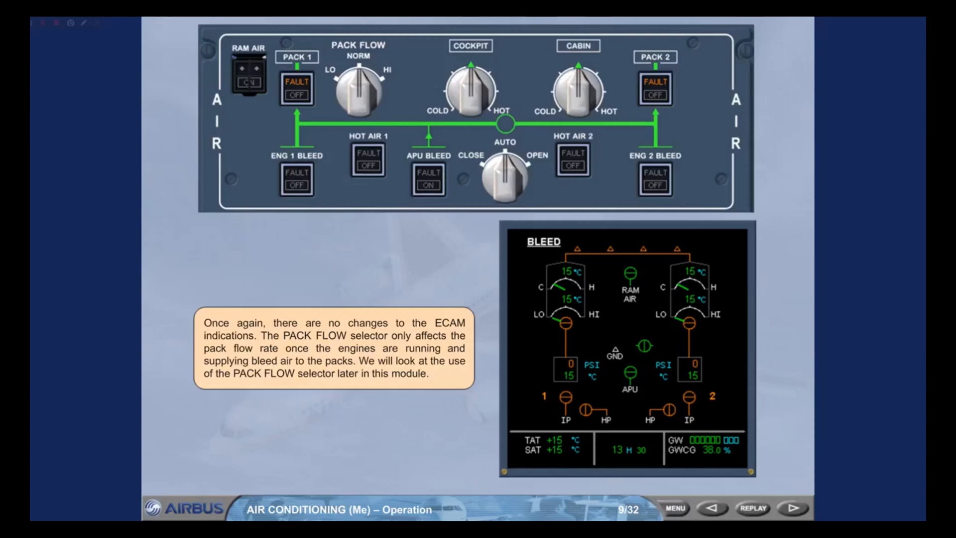
Advance past the PACK FLOW explanation to slide 13/32, the ECAM COND page.
left_click(791, 507)
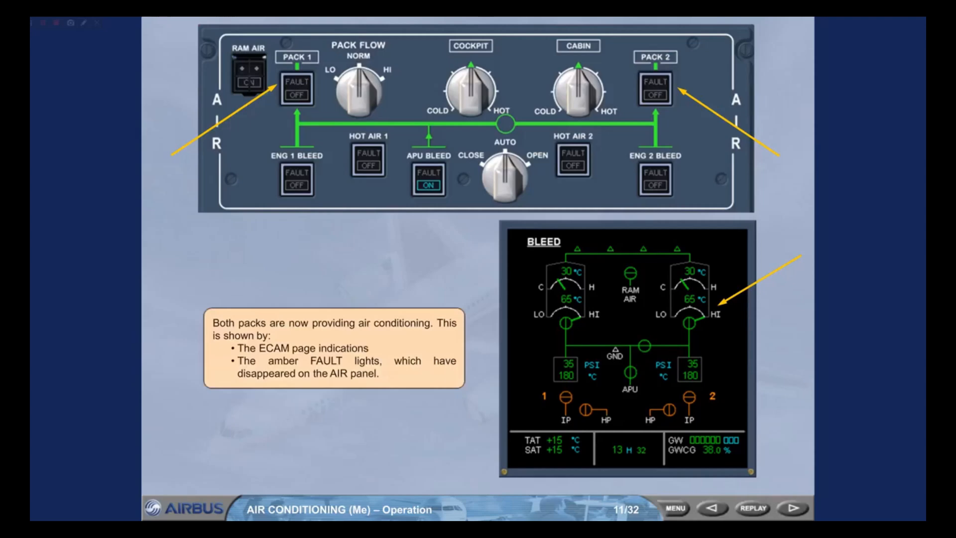
left_click(790, 507)
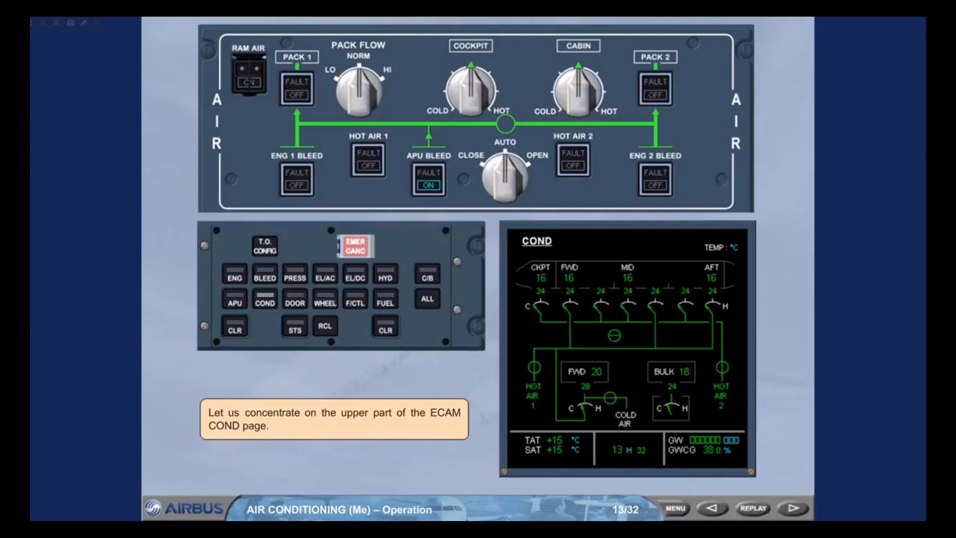
Advance past the zone temperature close-up to slide 16 on adding hot air at 16°C.
left_click(790, 507)
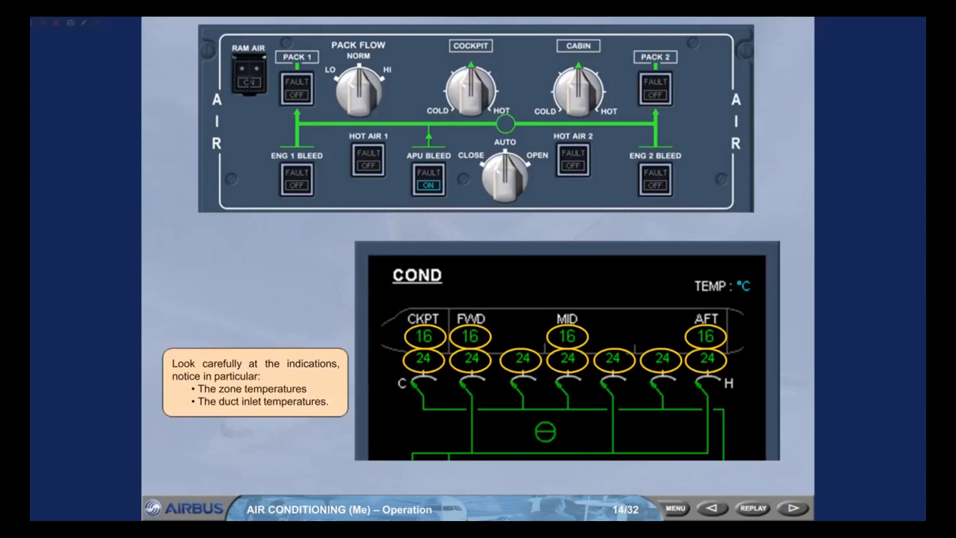
left_click(790, 507)
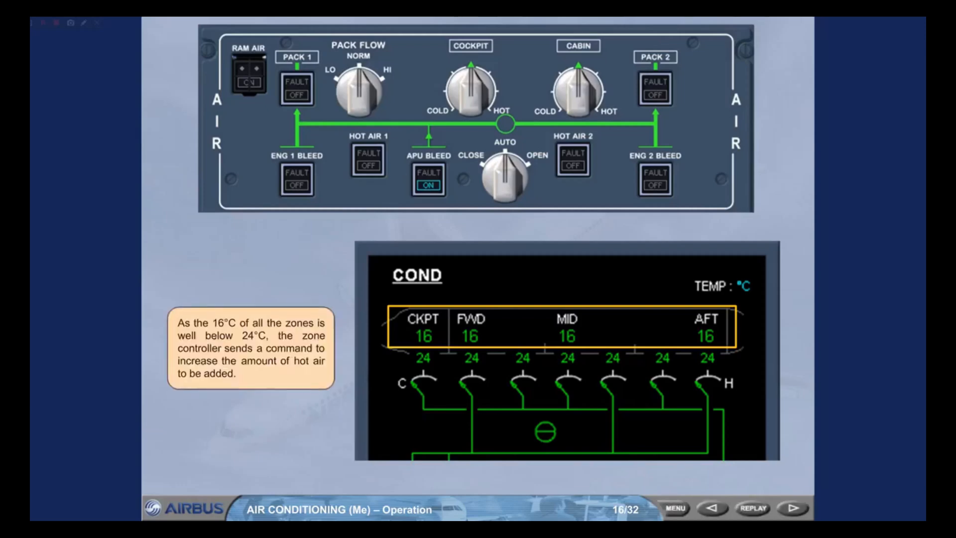
Go to slide 18/32 on the cockpit trim air valve stabilizing at 24°C.
left_click(790, 507)
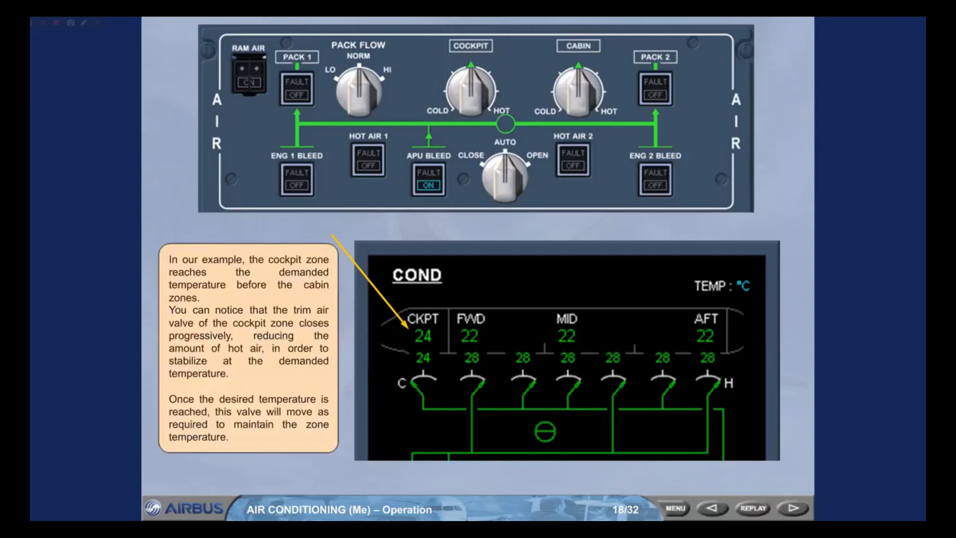
Go to slide 19/32, all zones at 24°C and engine start introduced.
left_click(791, 508)
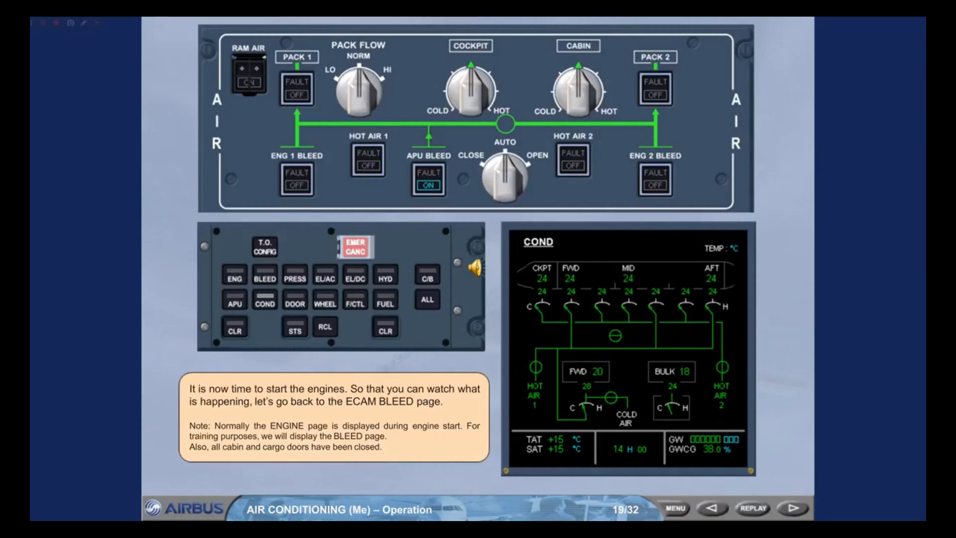
Go to slide 20/32 showing pack valves closing at engine start.
left_click(790, 507)
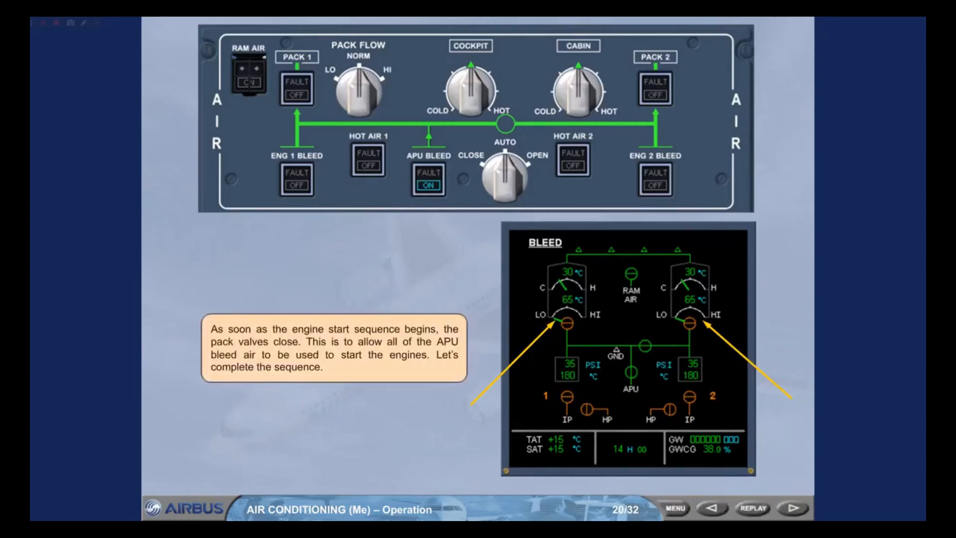
Continue through the engine start sequence to slide 23/32 on APU bleed off.
left_click(791, 508)
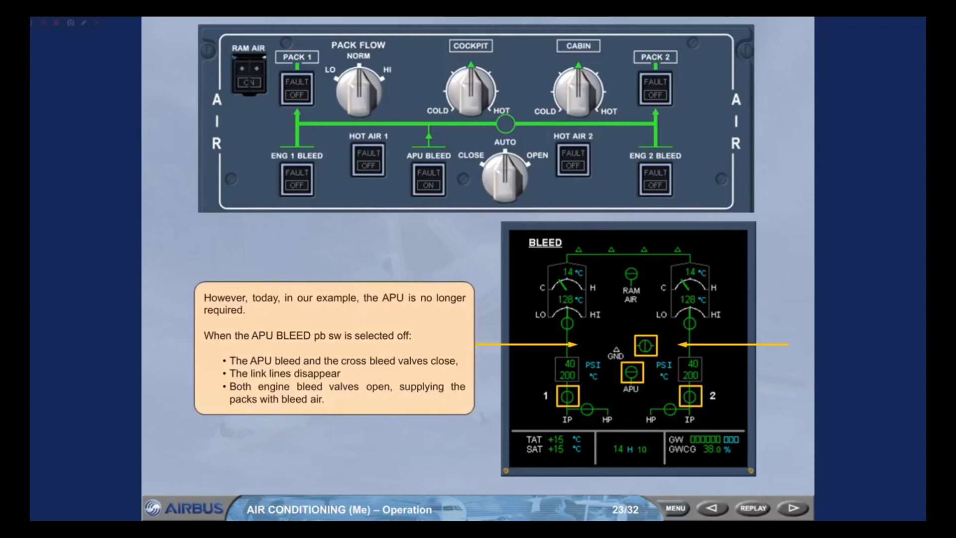
Go to slide 25/32 showing APU indications gone after APU shutdown.
left_click(790, 508)
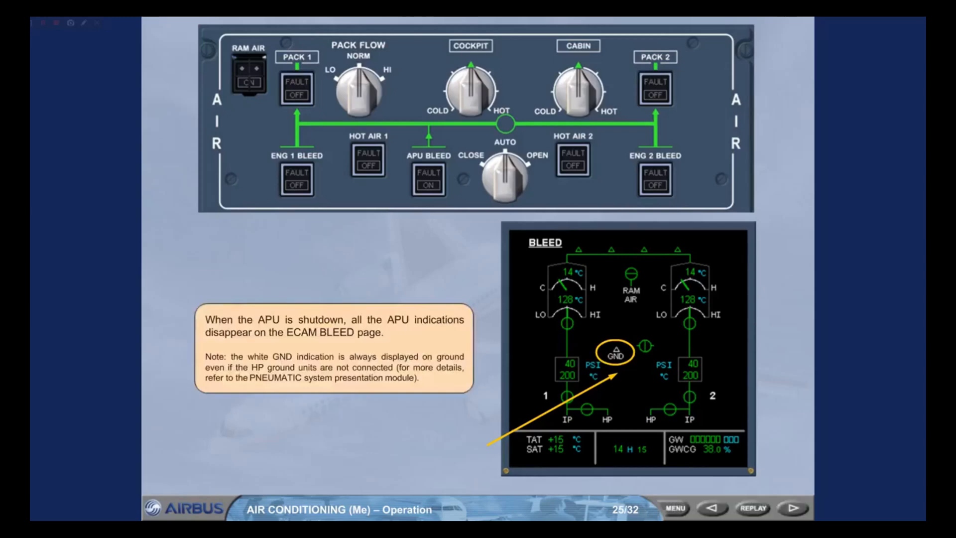
Advance to slide 28/32 on the cockpit zone selector's 2°C steps from 18°C to 30°C.
left_click(790, 508)
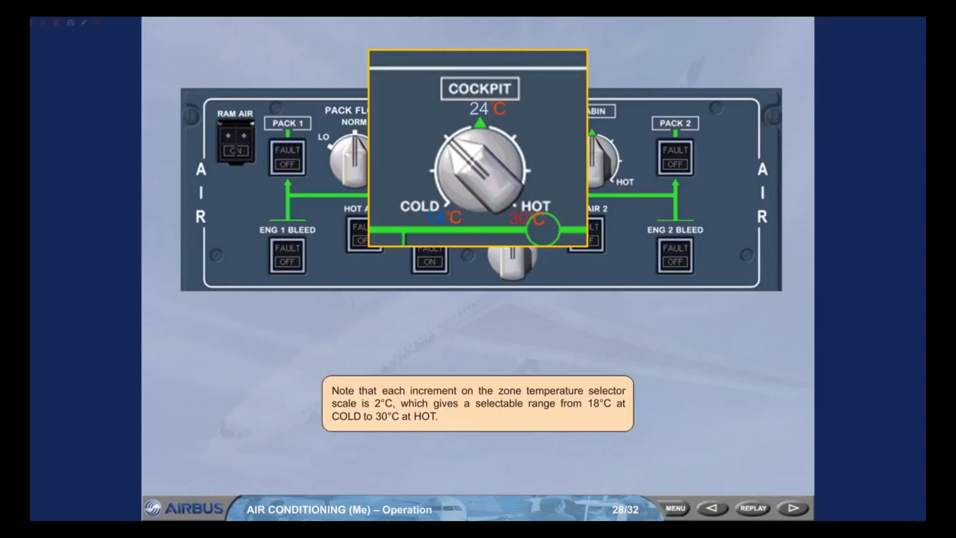
Advance past the high pack flow slide to final slide 32/32, mixing unit feeding four cabin zones.
left_click(791, 508)
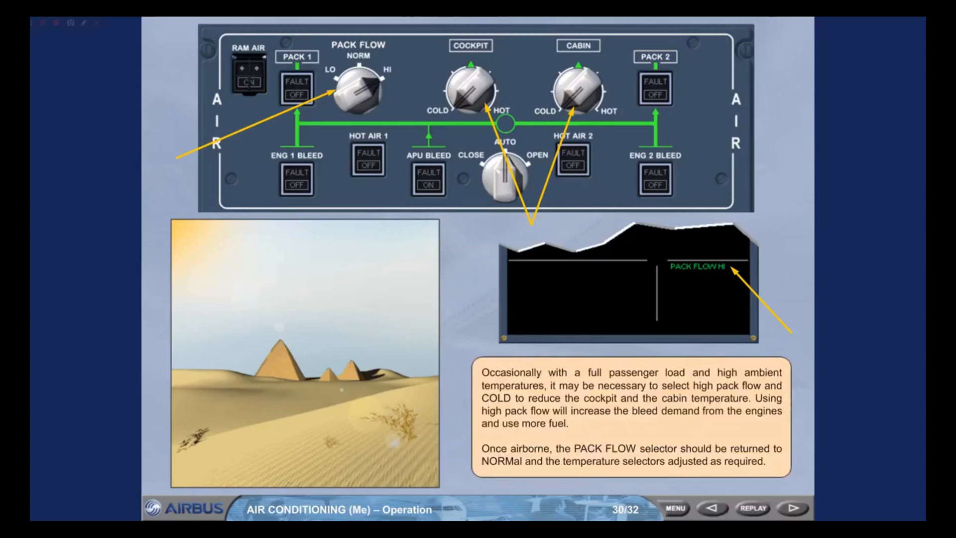
left_click(791, 507)
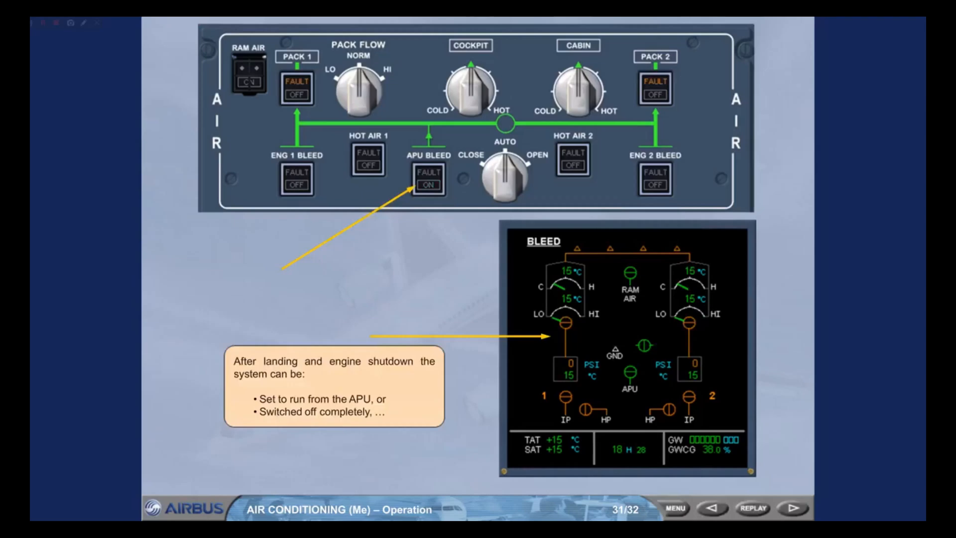
left_click(790, 507)
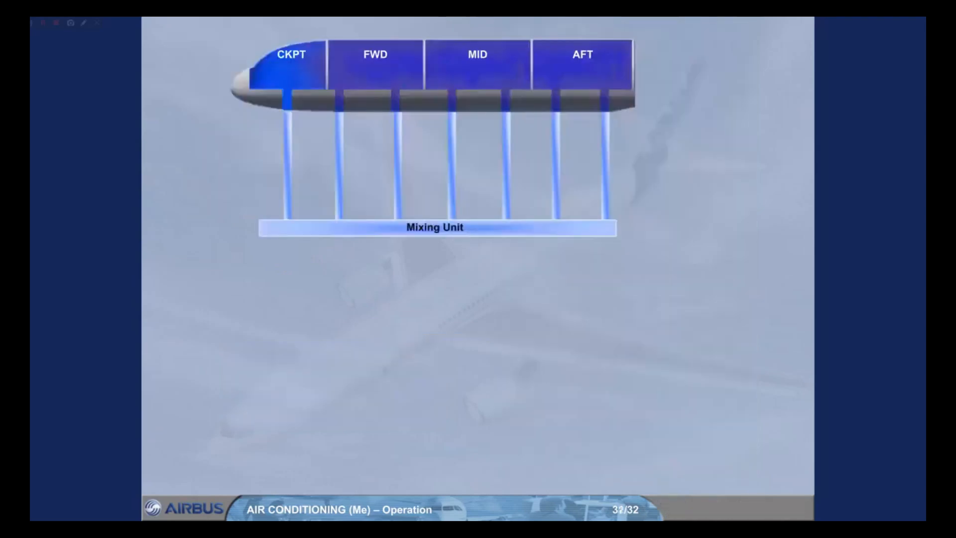